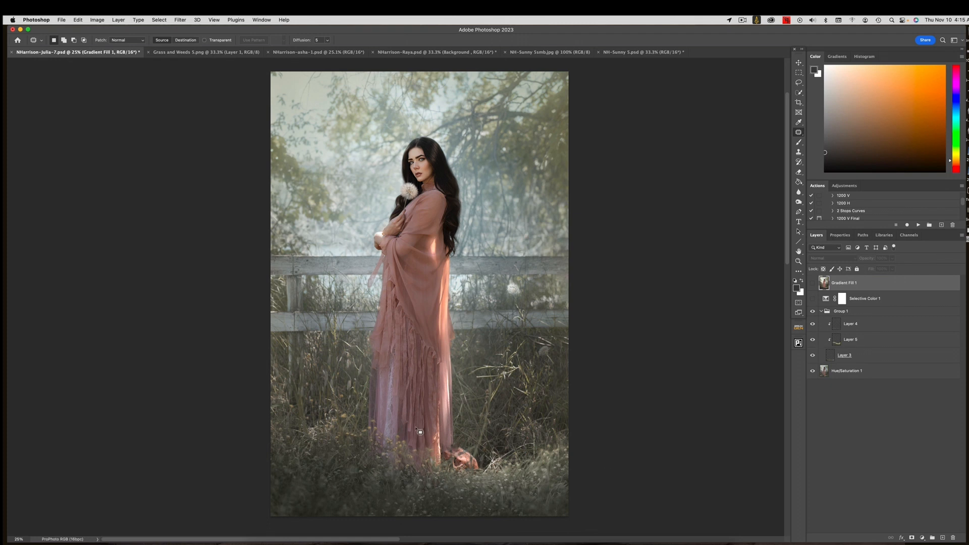
Step: Paint along the hood's fur edges with the Mixer Brush on the girl's portrait
{"action": "left_click", "coordinate": [850, 339]}
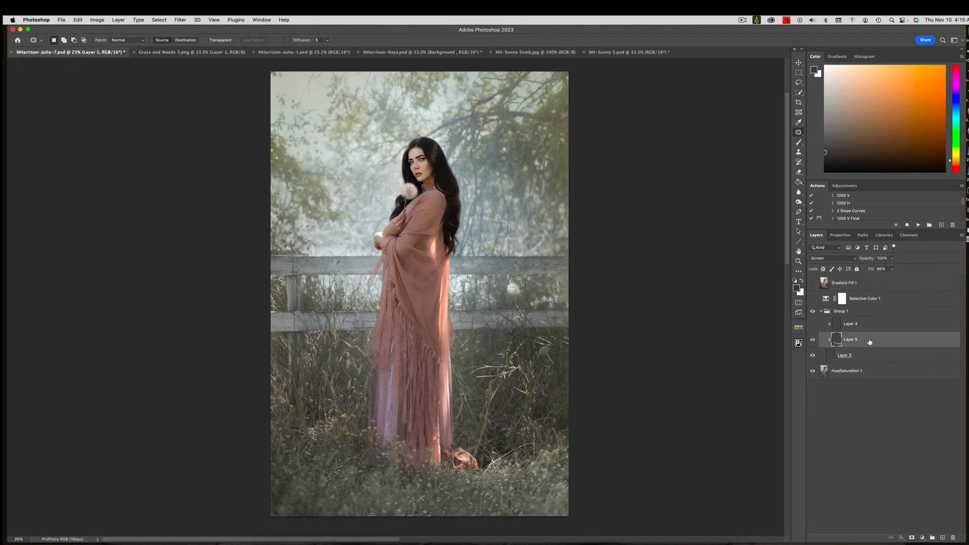
{"action": "left_click", "coordinate": [870, 323]}
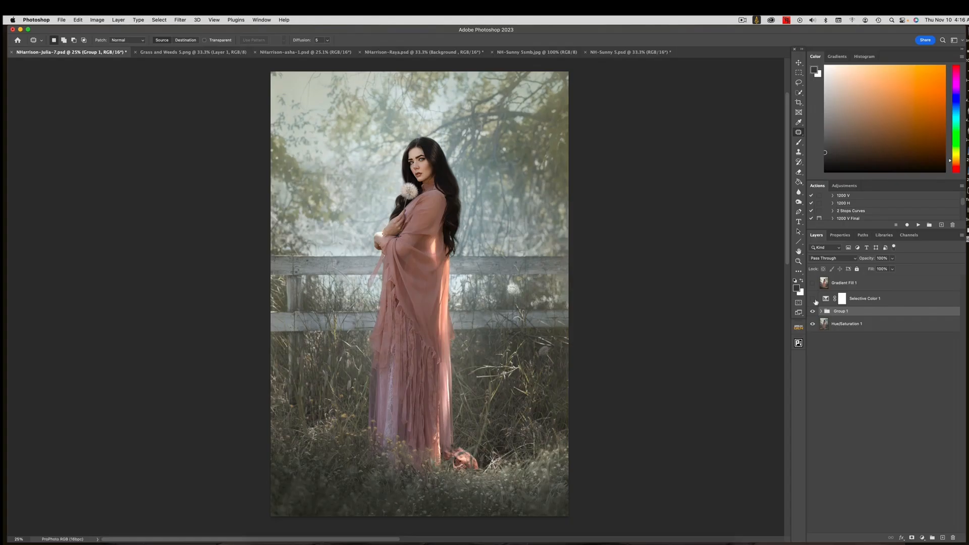
{"action": "left_click", "coordinate": [303, 53]}
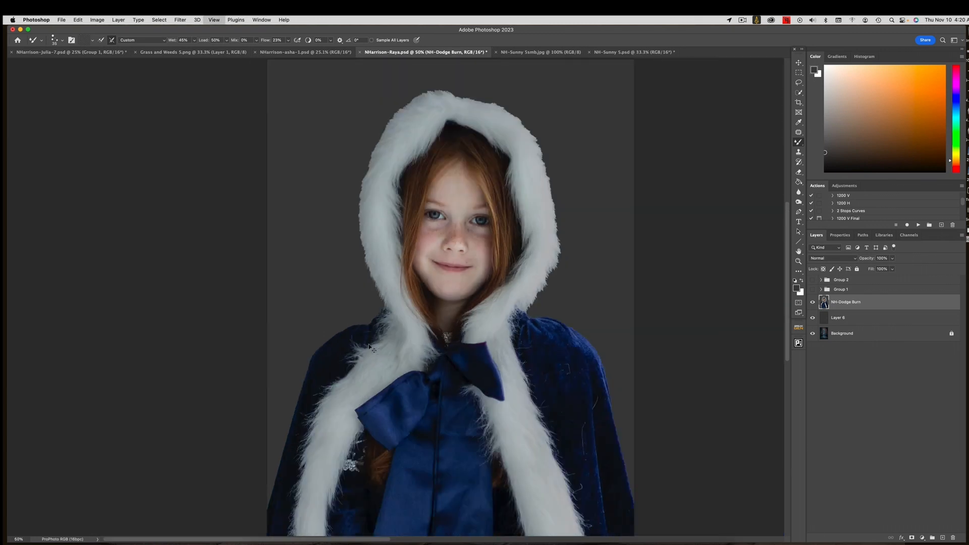
{"action": "left_click", "coordinate": [541, 53]}
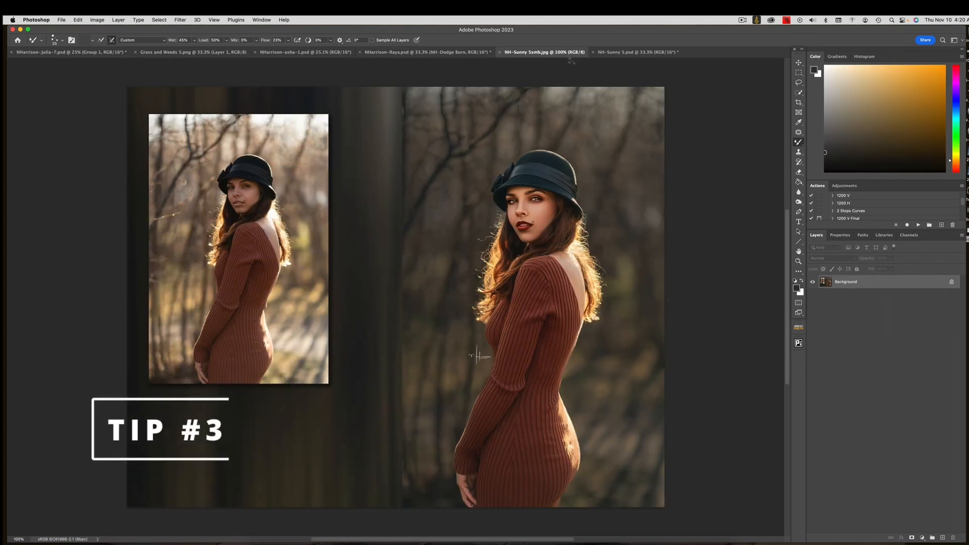